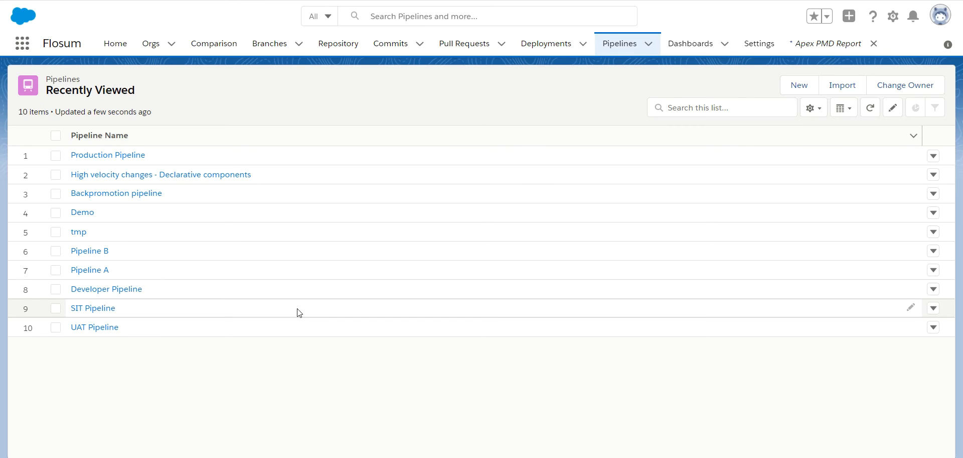
mouse_move(94, 326)
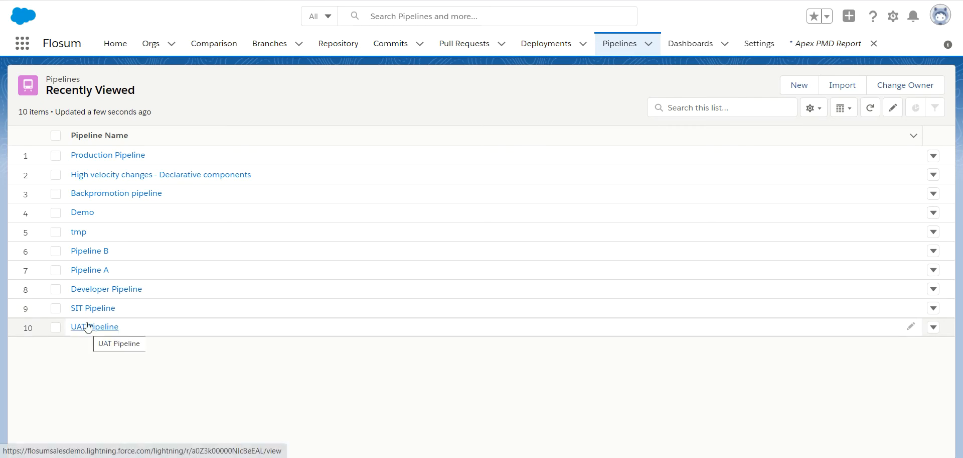
mouse_move(88, 318)
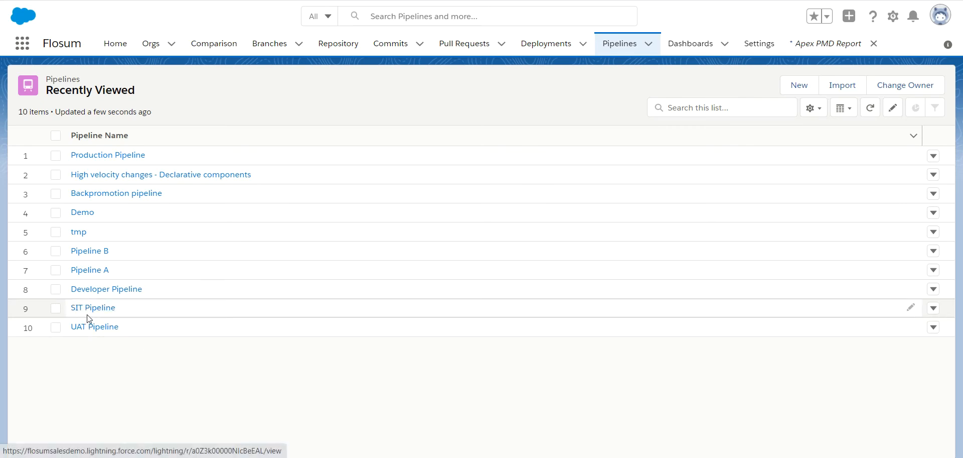
mouse_move(335, 222)
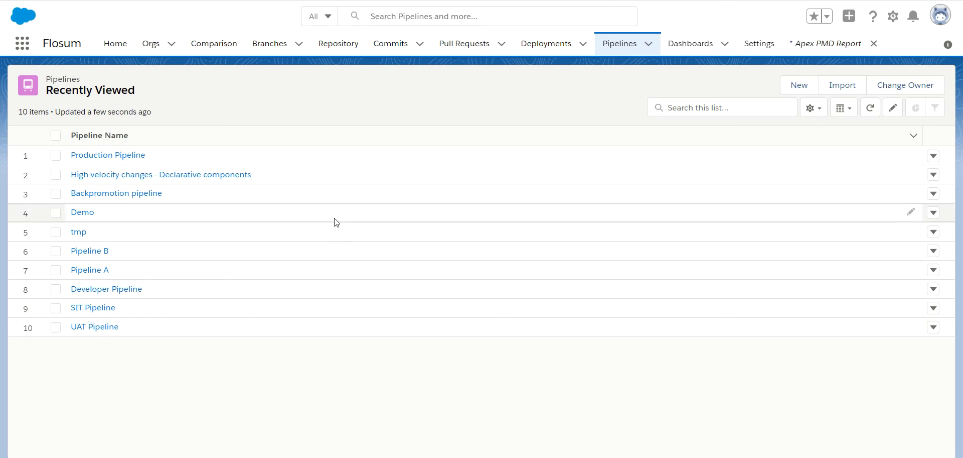
mouse_move(107, 154)
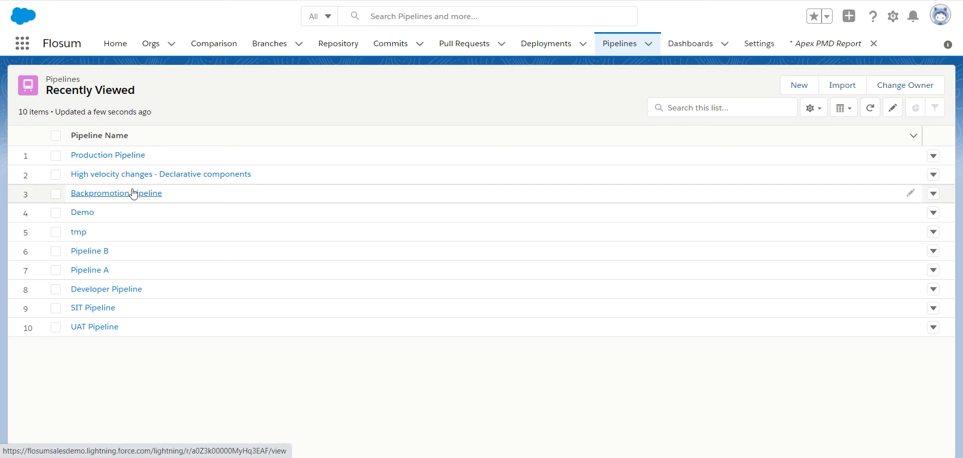
mouse_move(115, 193)
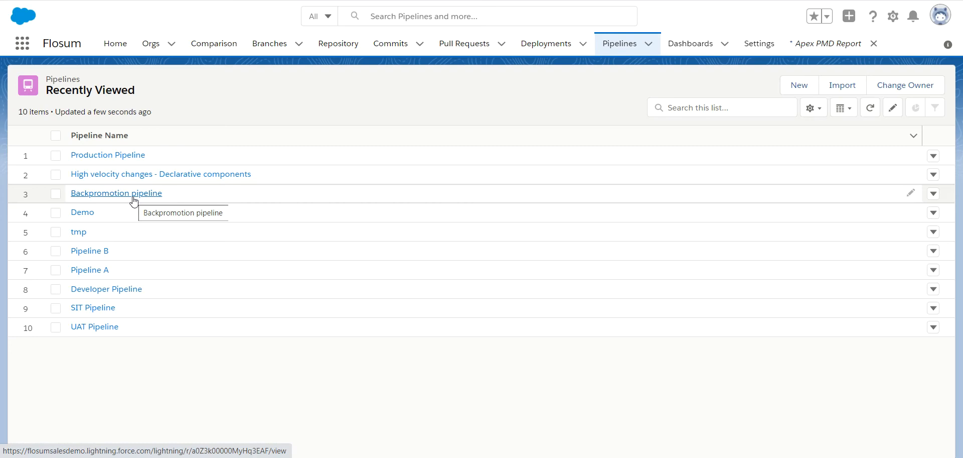
mouse_move(606, 455)
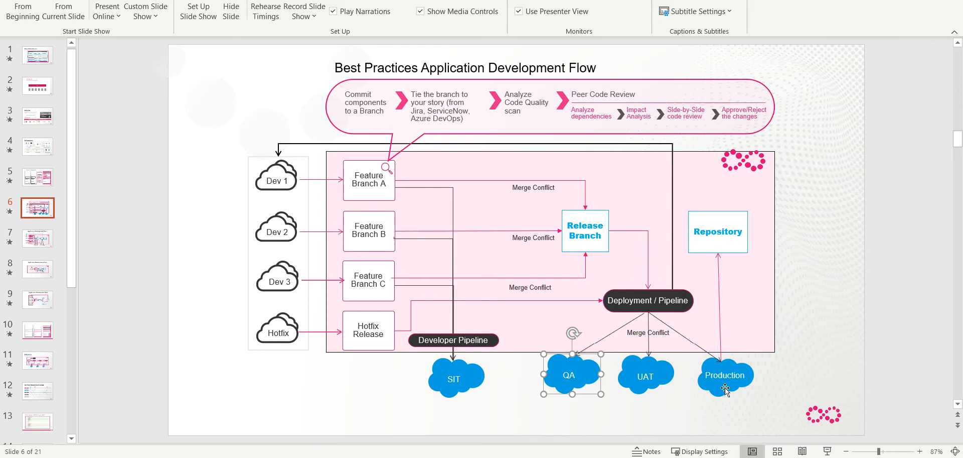
mouse_move(373, 250)
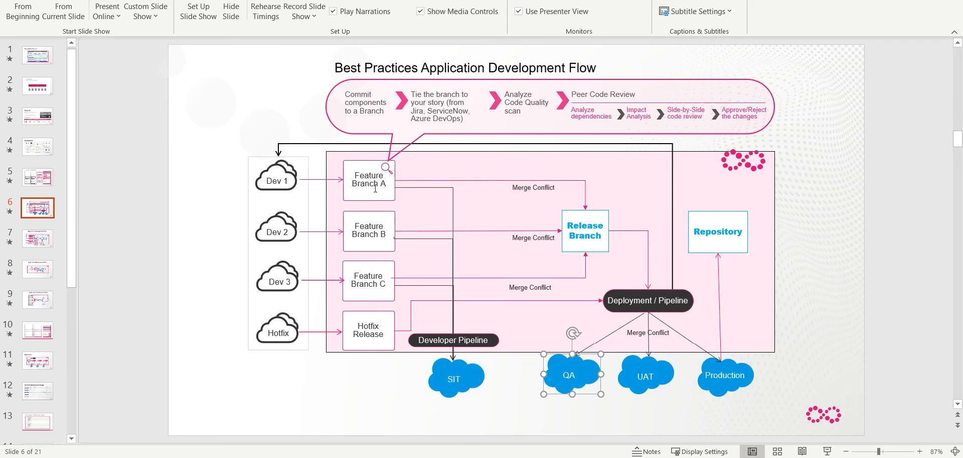
mouse_move(601, 235)
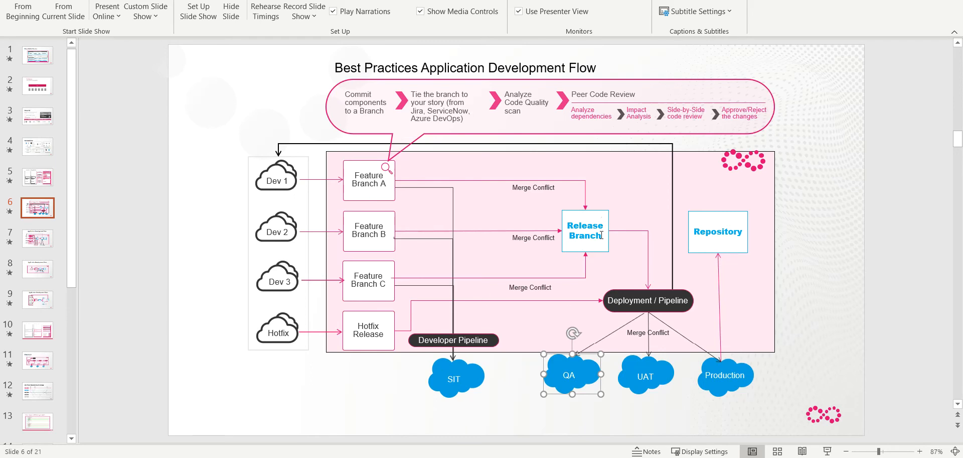
mouse_move(280, 177)
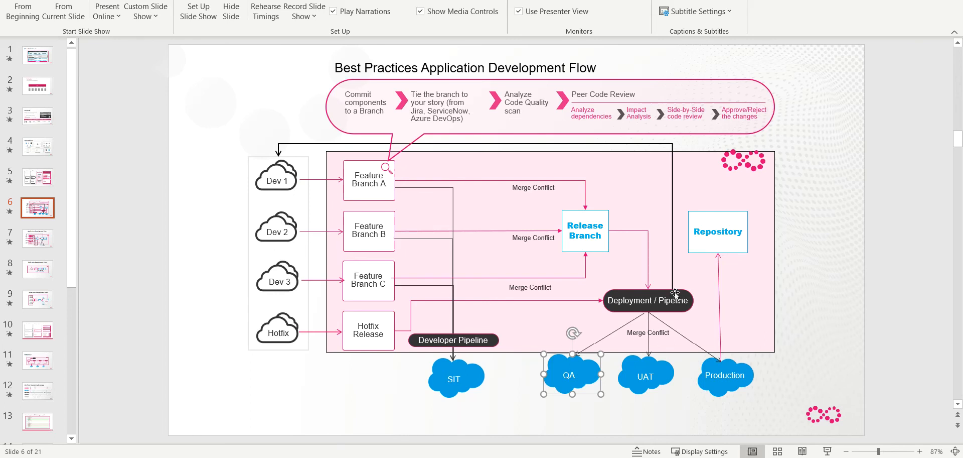
mouse_move(671, 270)
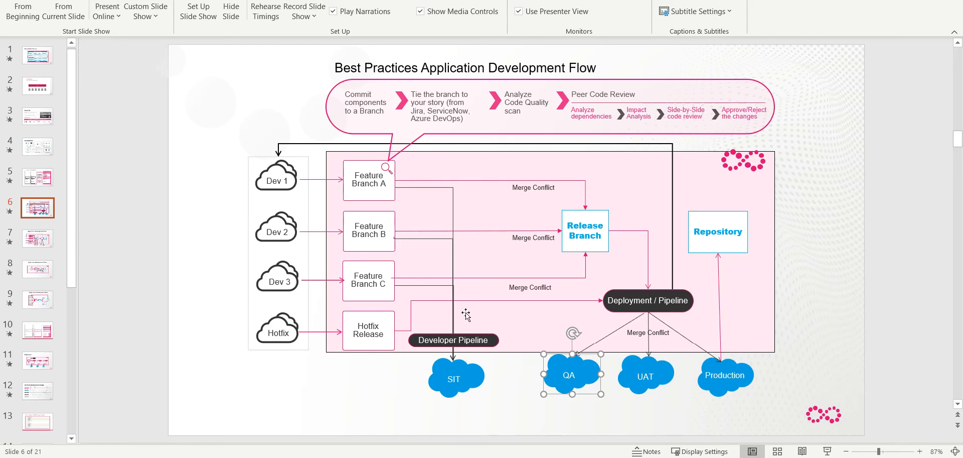
mouse_move(237, 252)
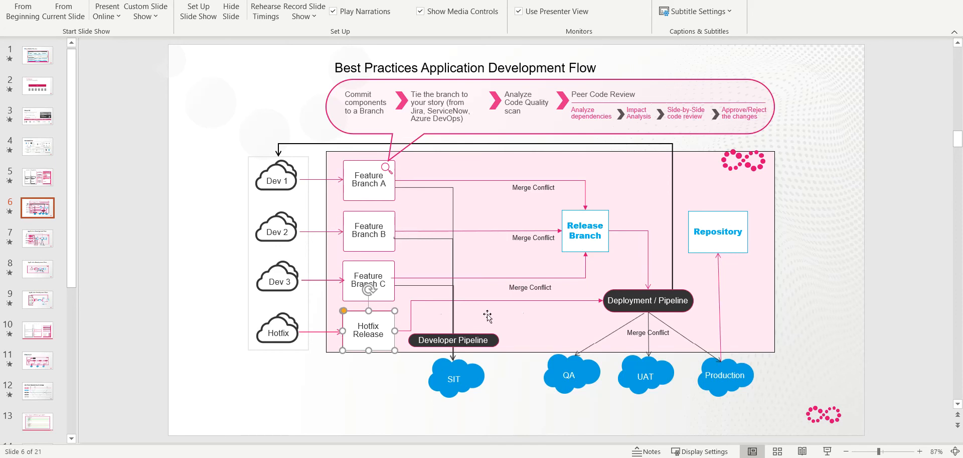
mouse_move(319, 208)
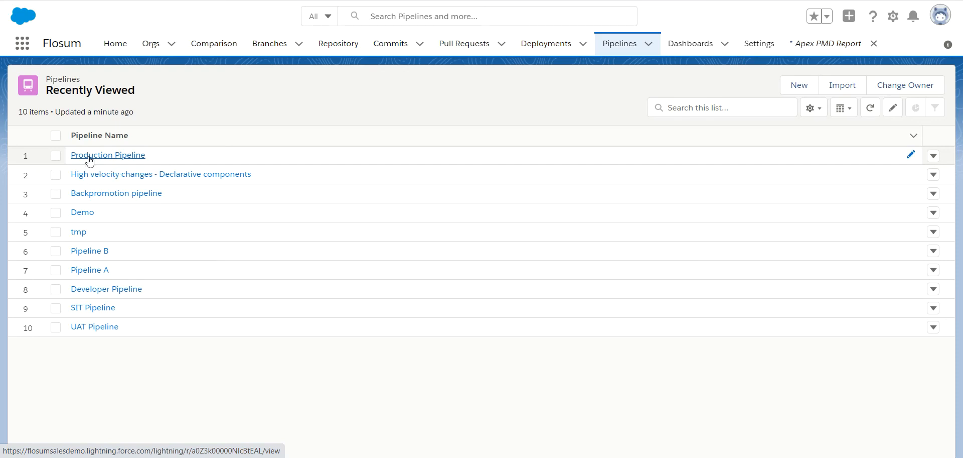
Open the Production Pipeline record from the Pipelines list view.
click(107, 154)
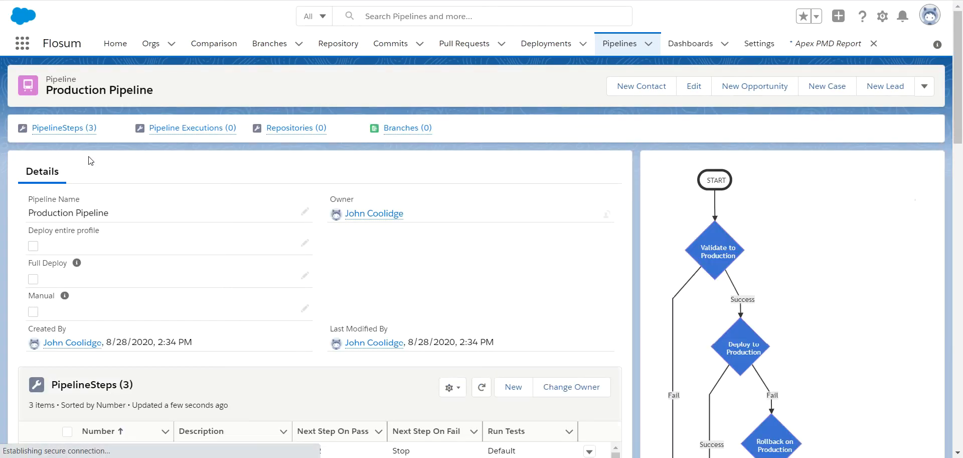
Review the Production Pipeline's three steps and flowchart, then return to Recently Viewed pipelines.
scroll(down, 3)
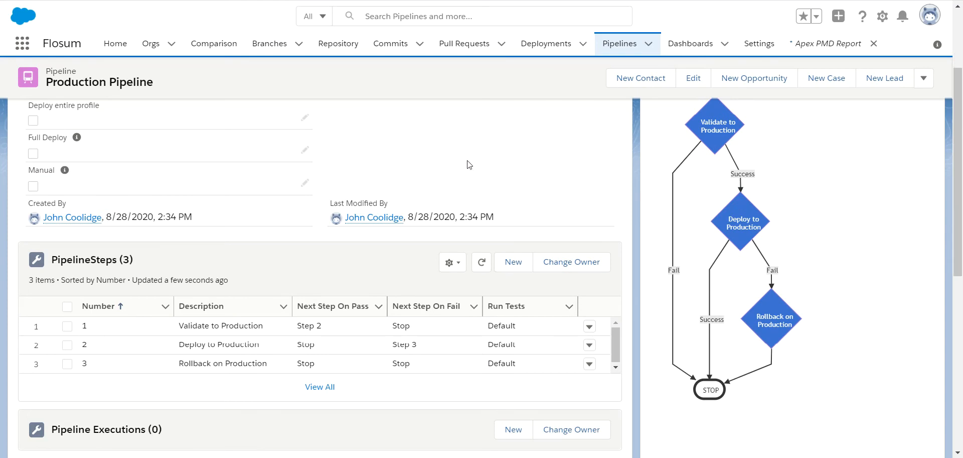
mouse_move(449, 344)
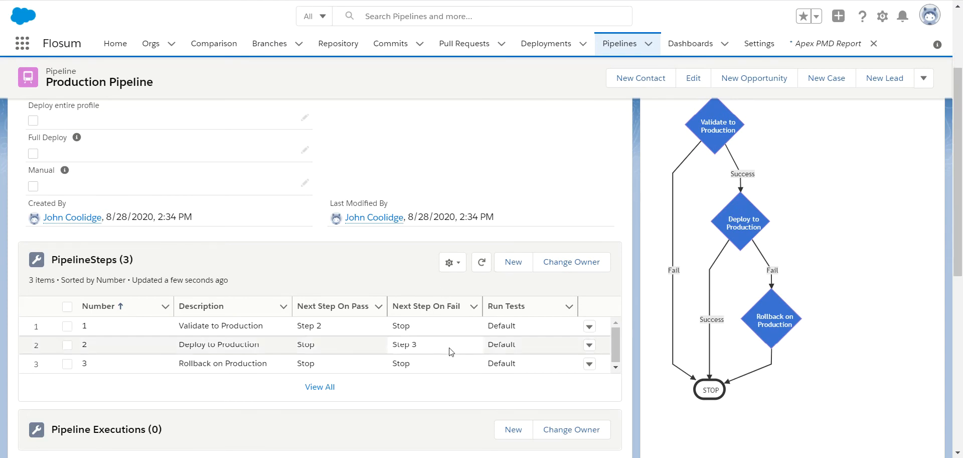
mouse_move(172, 336)
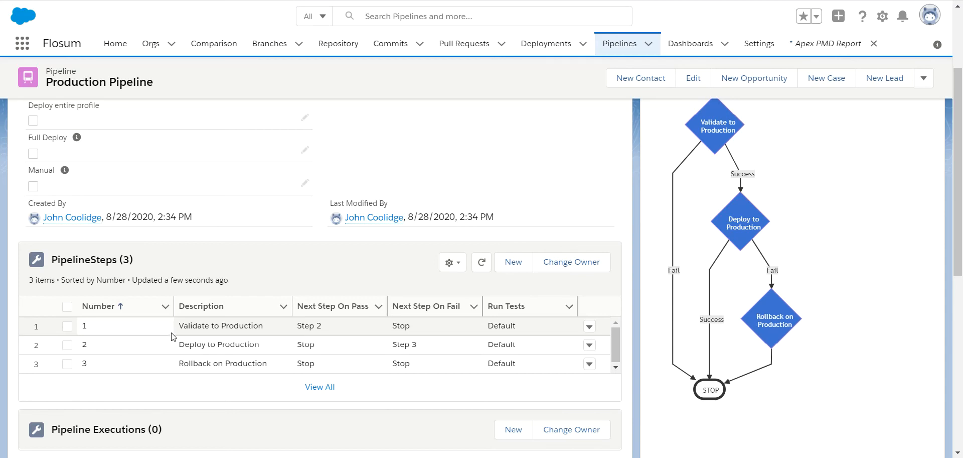
click(320, 325)
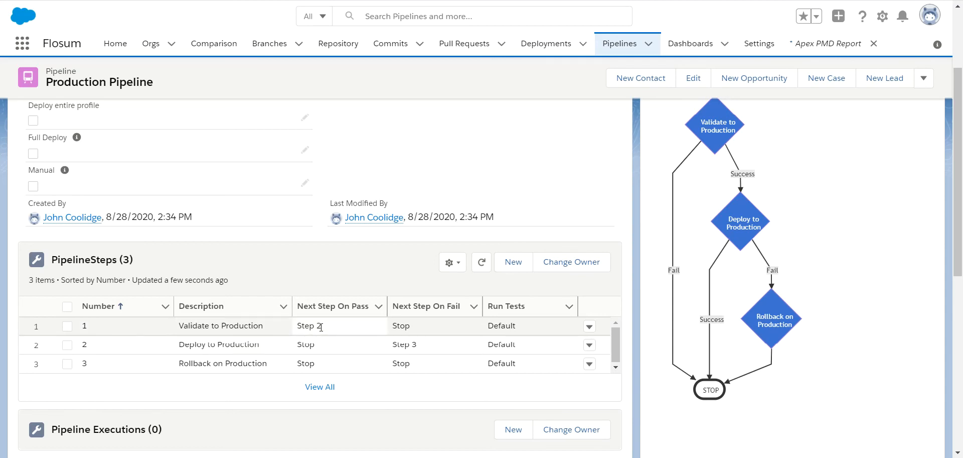
mouse_move(328, 331)
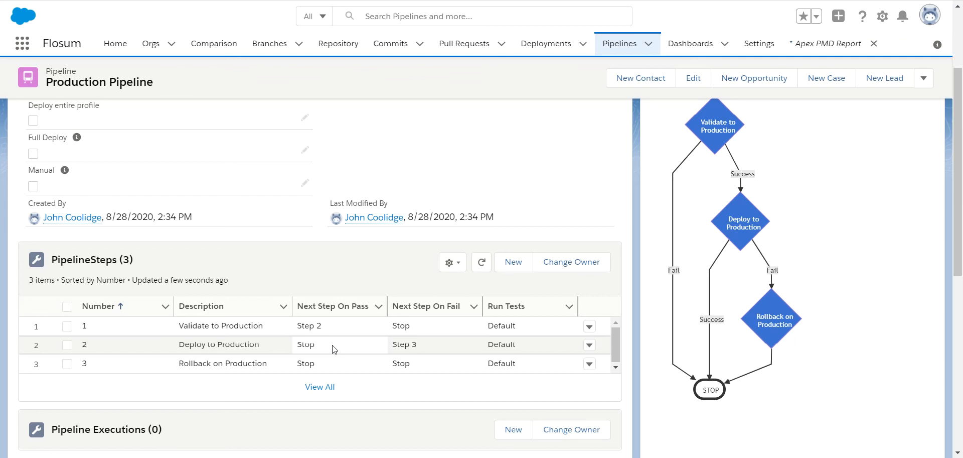
mouse_move(403, 345)
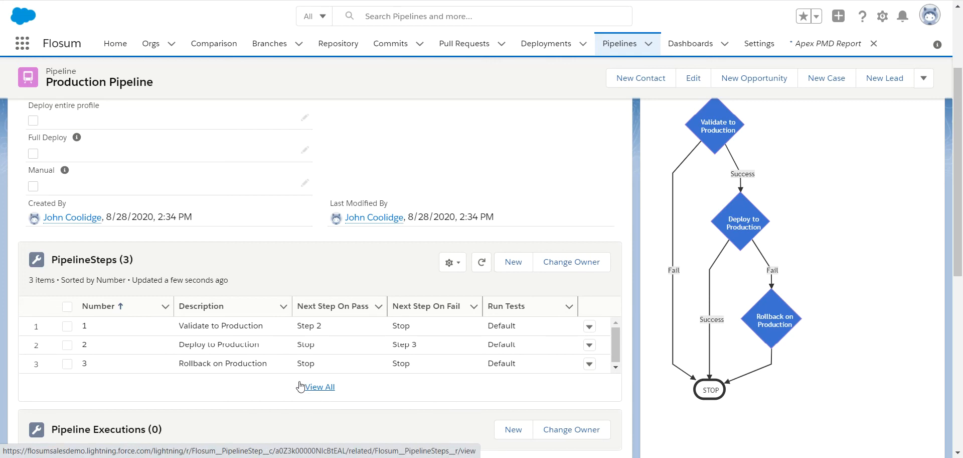
mouse_move(261, 386)
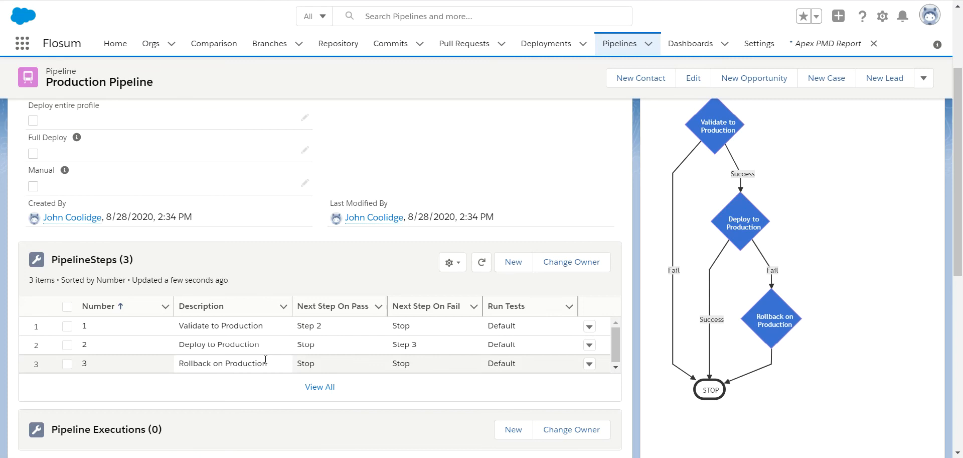
mouse_move(224, 241)
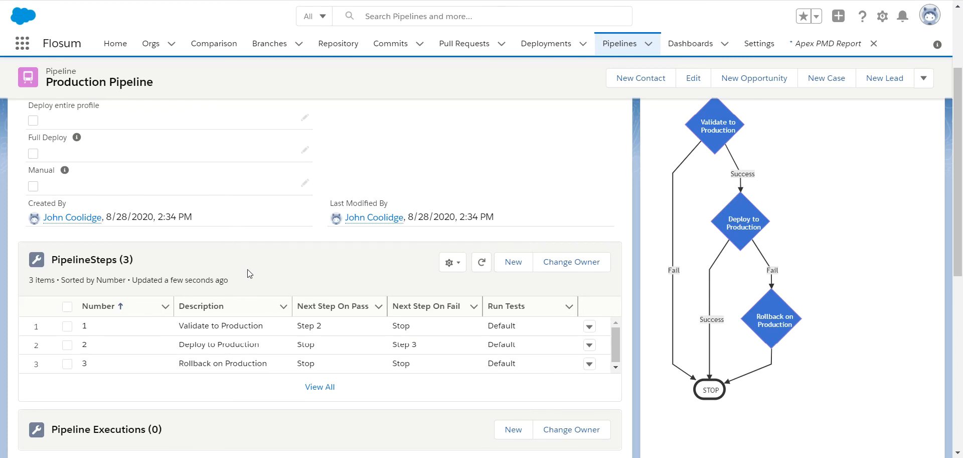
mouse_move(470, 236)
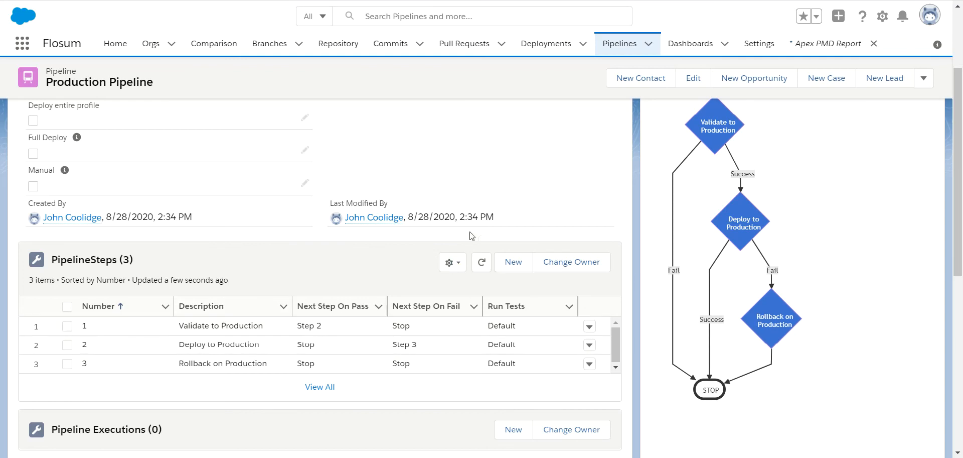
mouse_move(362, 142)
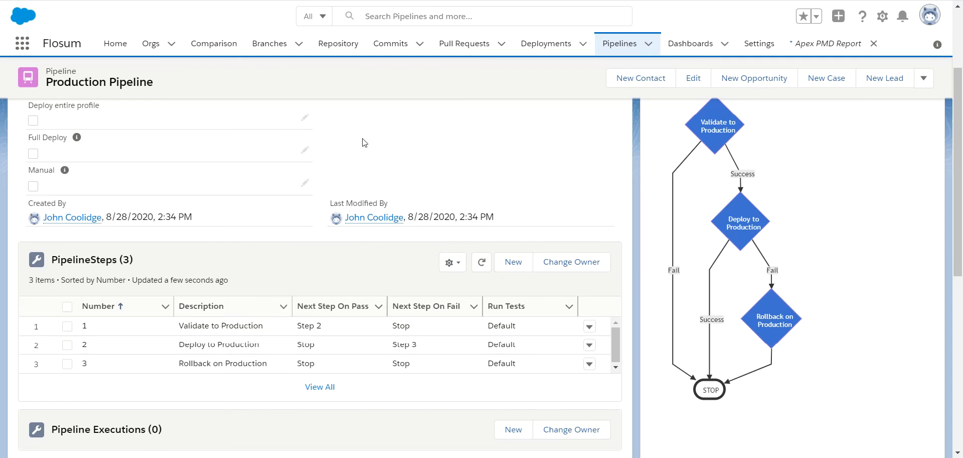
mouse_move(388, 147)
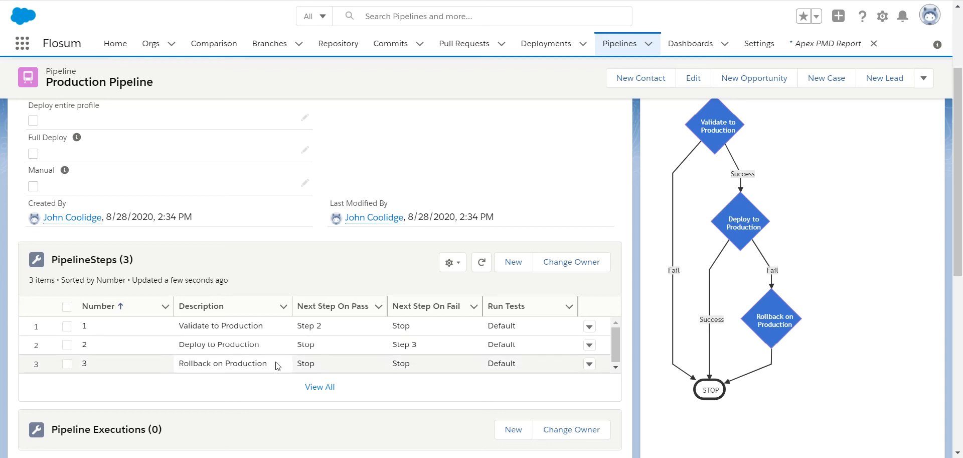
mouse_move(727, 406)
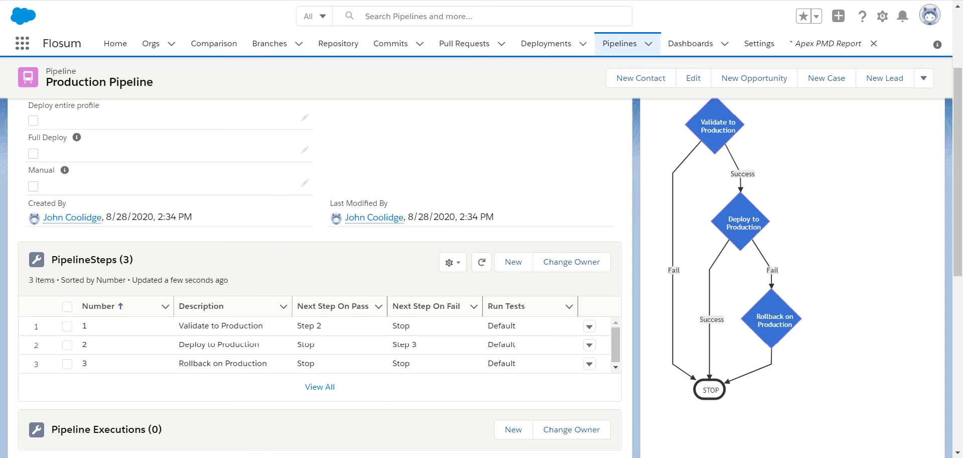
click(620, 43)
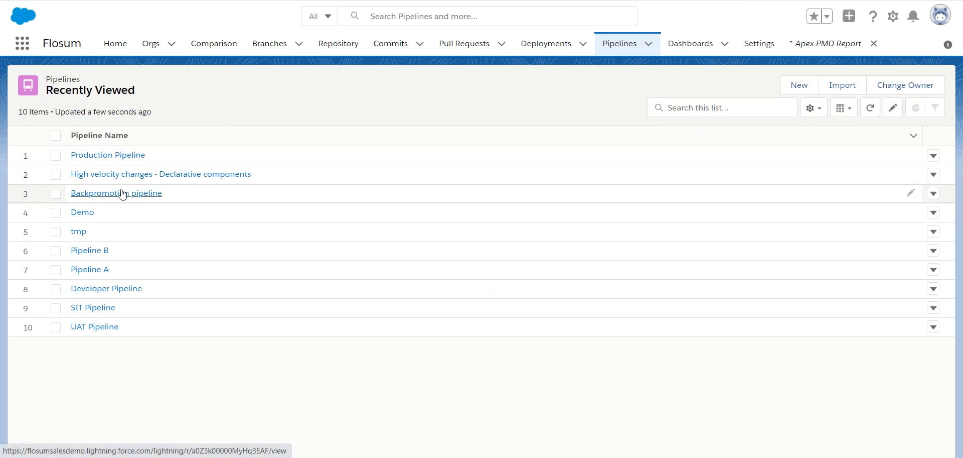
Open the Backpromotion pipeline and scroll to its Dev1, Dev2, Dev10, Dev12 steps.
click(116, 193)
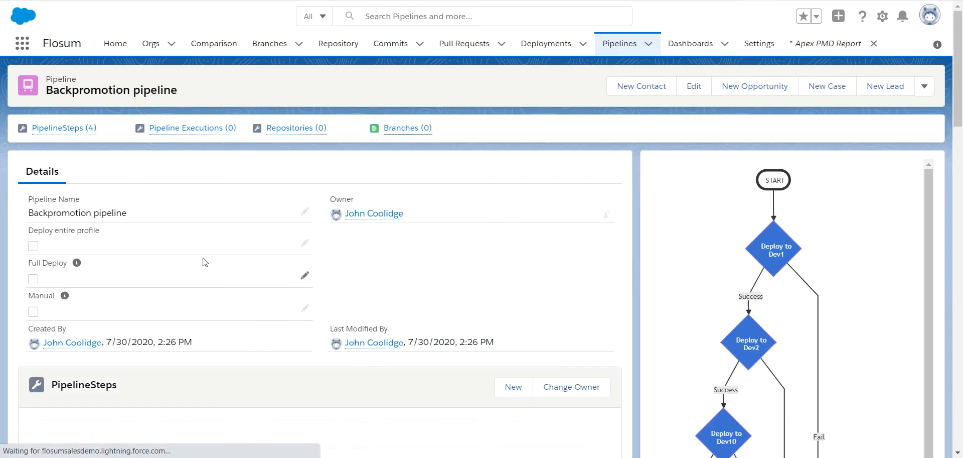
scroll(down, 3)
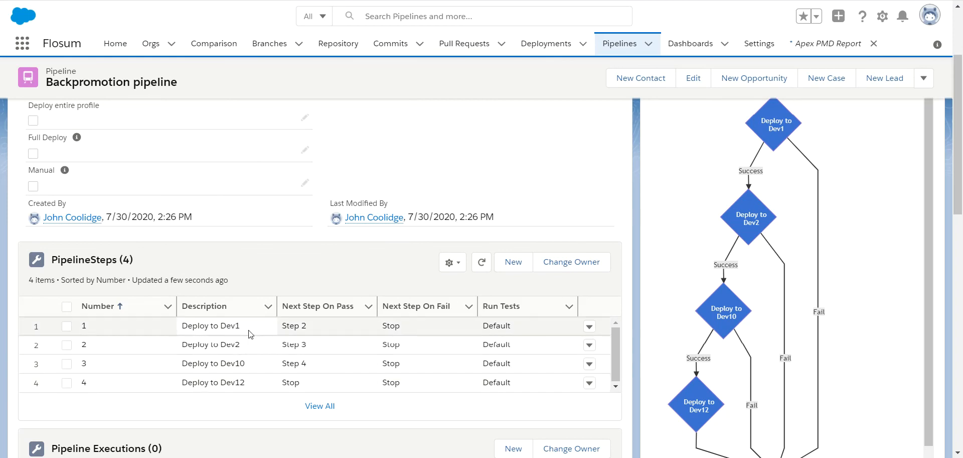
mouse_move(250, 382)
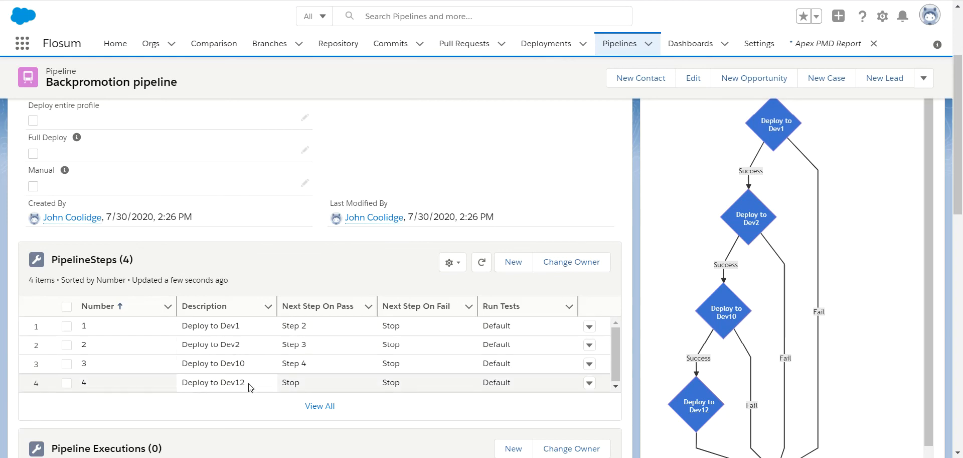
mouse_move(257, 385)
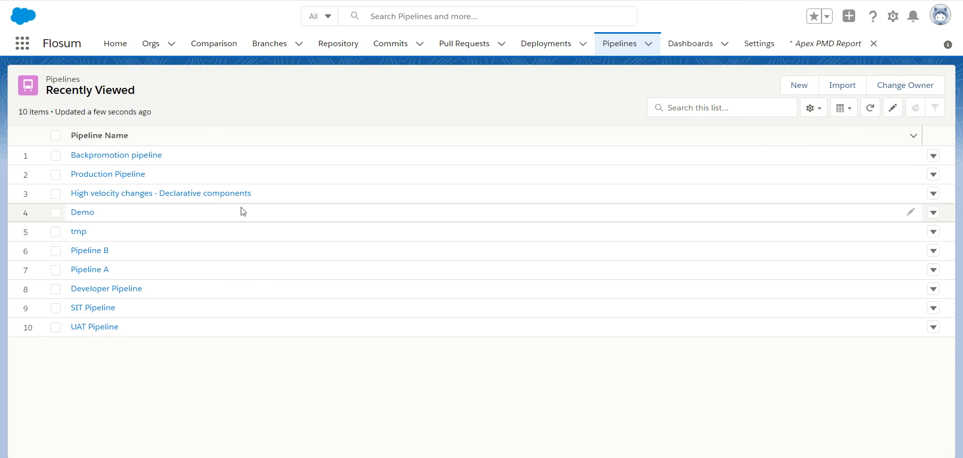
mouse_move(165, 332)
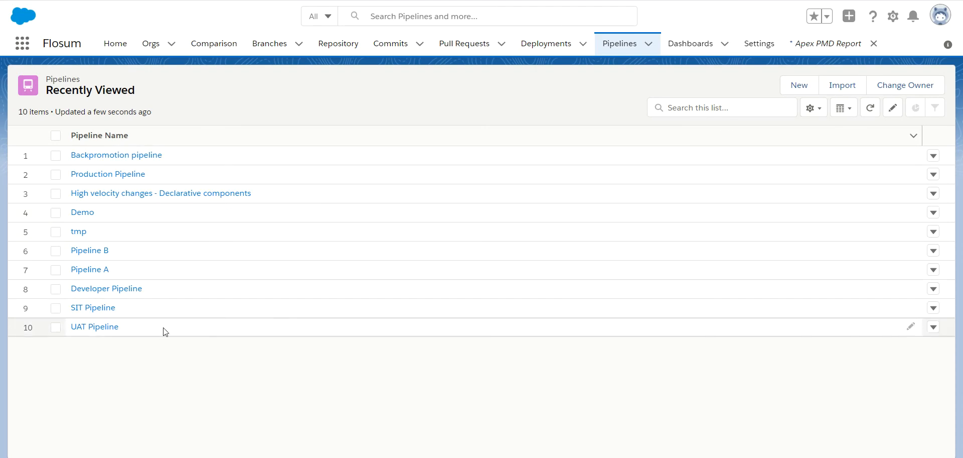
mouse_move(203, 327)
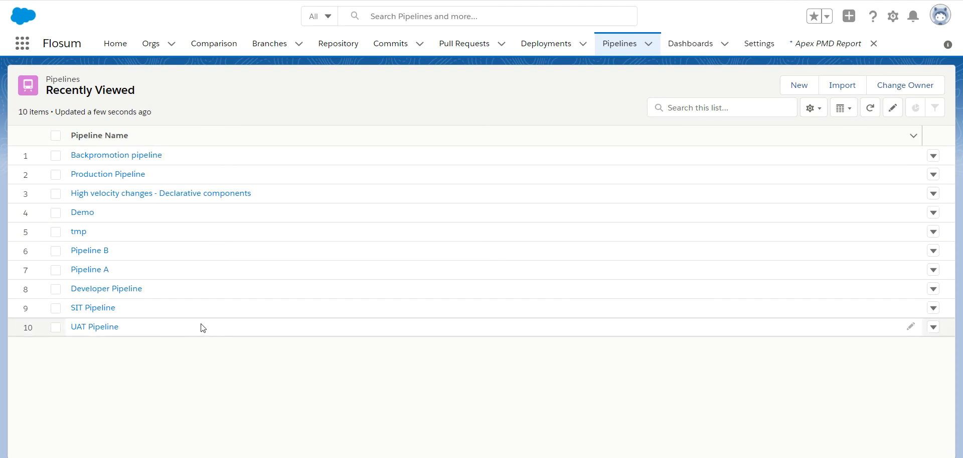
mouse_move(176, 302)
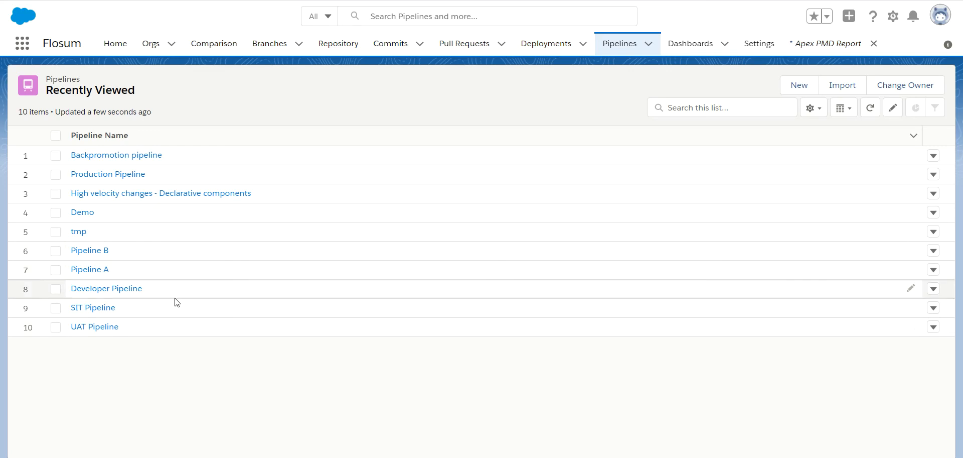
mouse_move(331, 275)
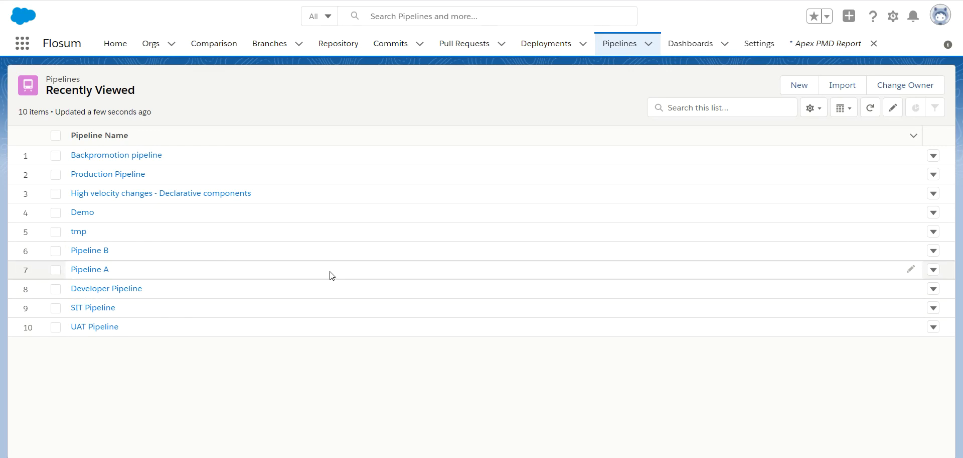